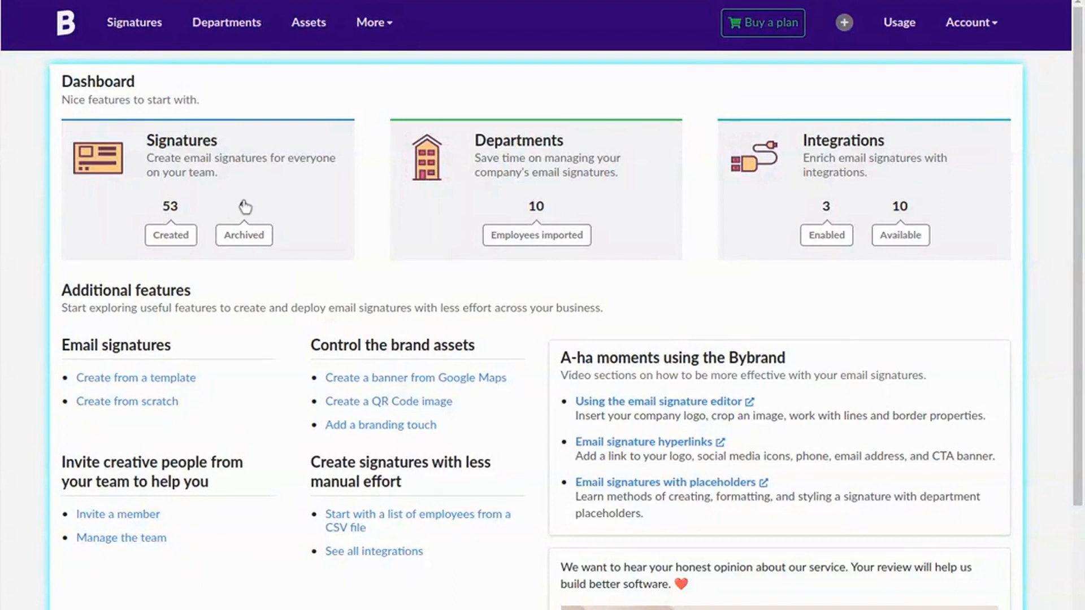
Show the Mailchimp Inbox Template signature preview from the Bybrand signatures list.
{"action": "left_click", "coordinate": [134, 22]}
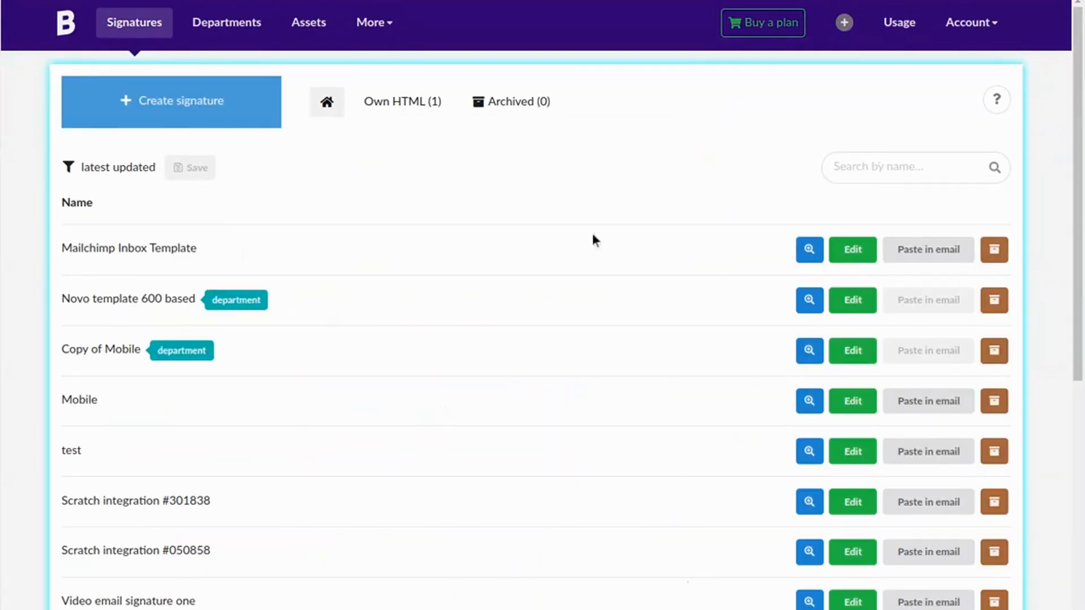
{"action": "left_click", "coordinate": [809, 248]}
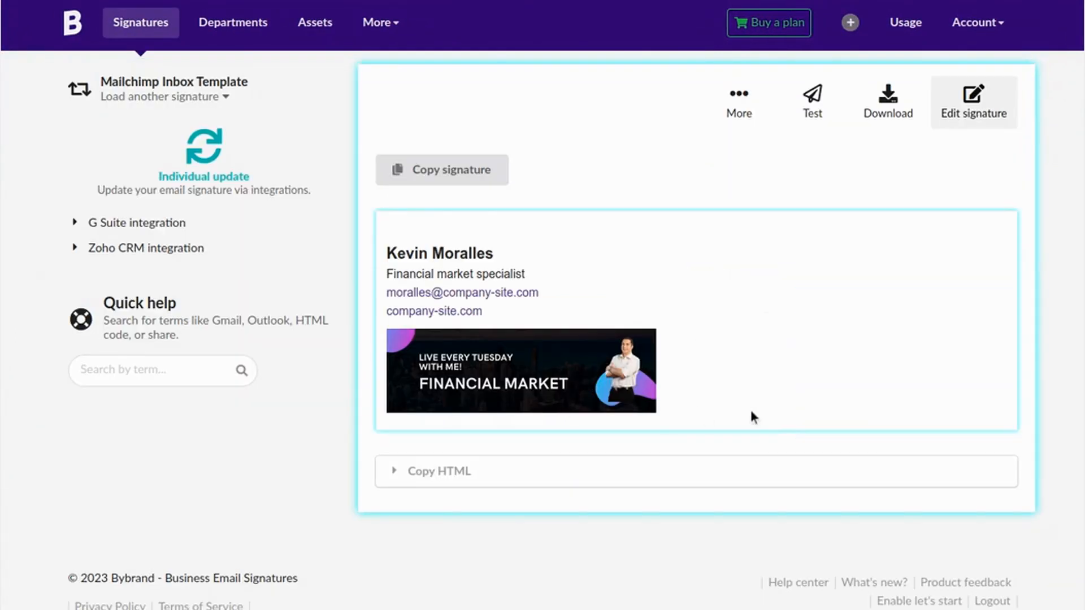
{"action": "mouse_move", "coordinate": [499, 269]}
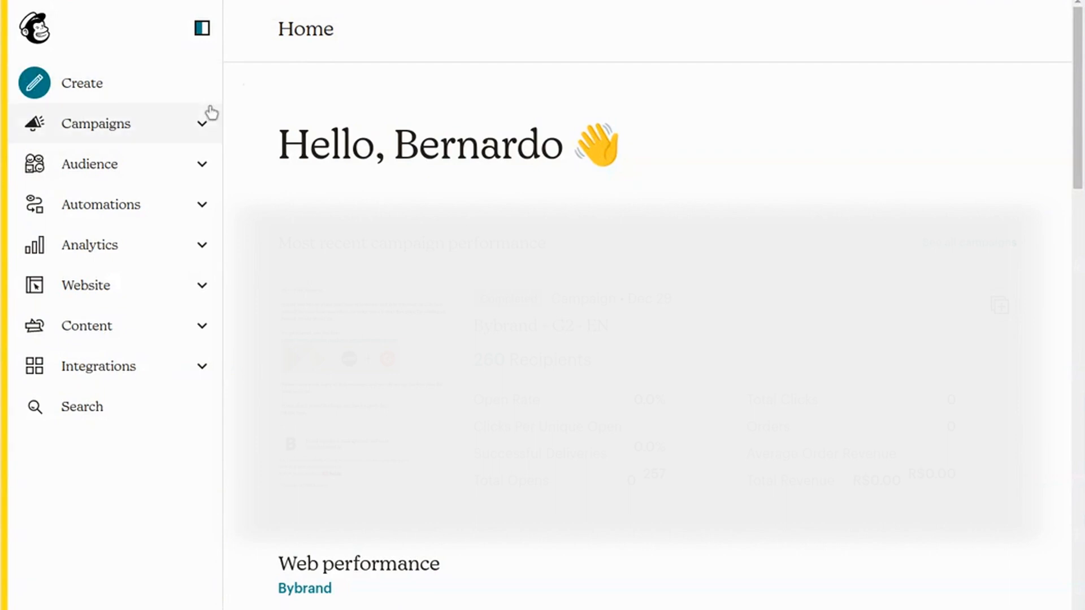
{"action": "mouse_move", "coordinate": [140, 250]}
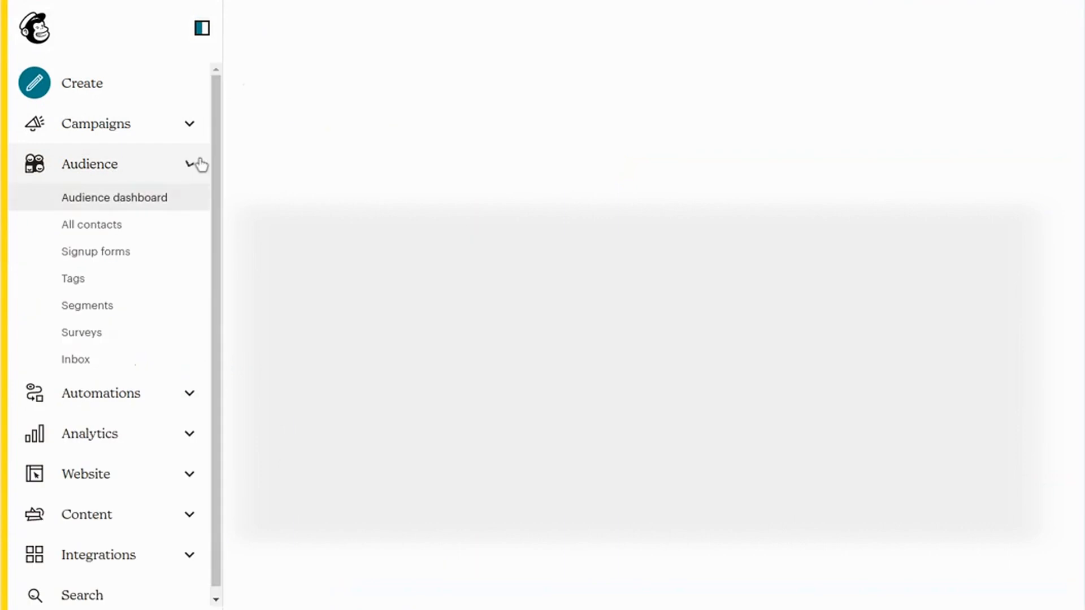
Reach the Inbox Message Templates page via Audience, currently listing no templates.
{"action": "left_click", "coordinate": [114, 197]}
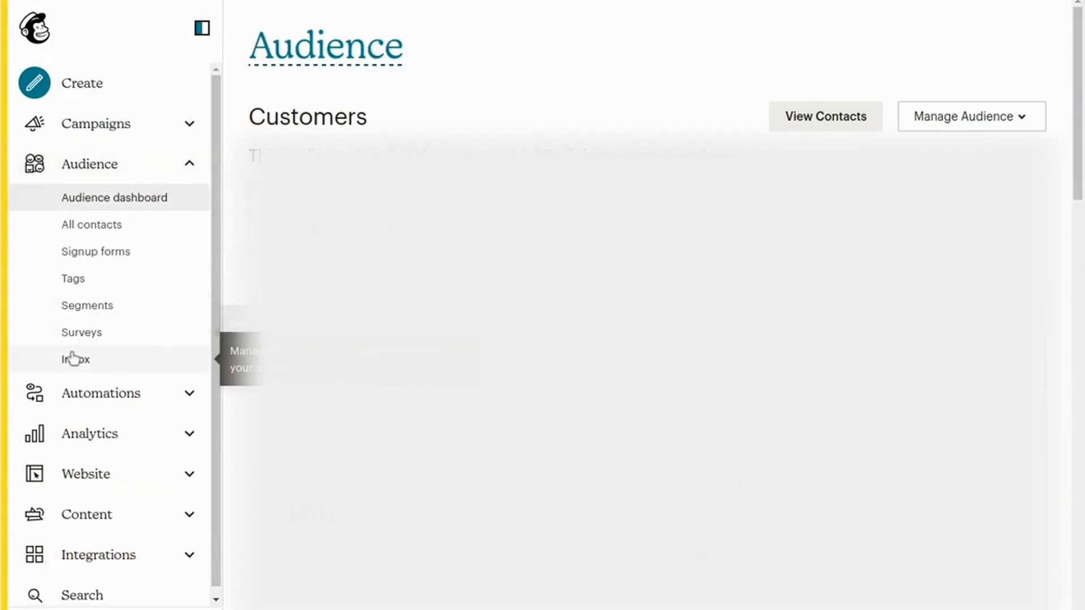
{"action": "left_click", "coordinate": [74, 359]}
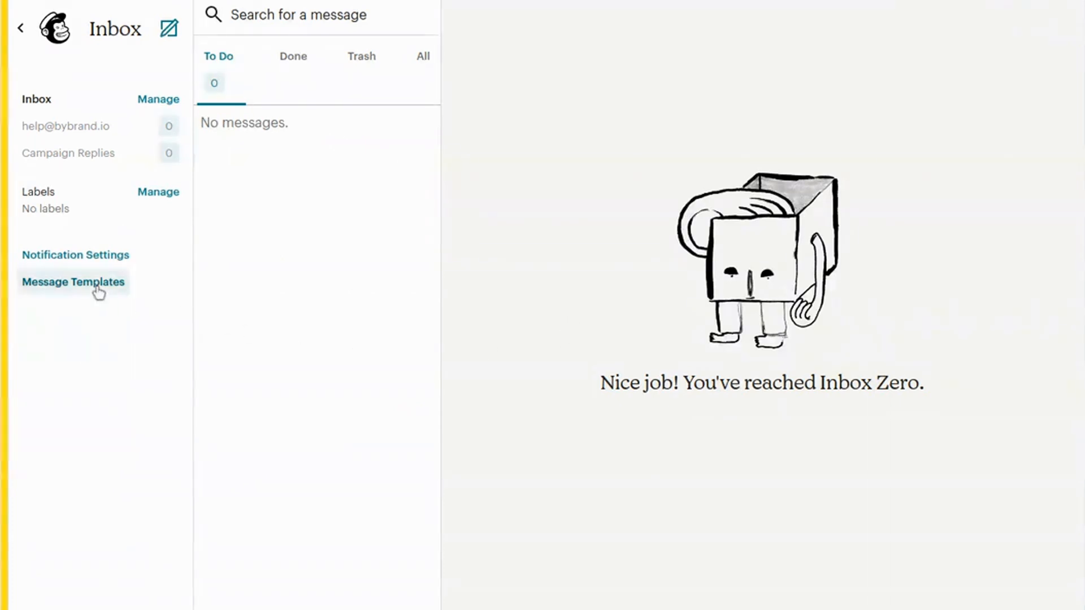
{"action": "left_click", "coordinate": [72, 281]}
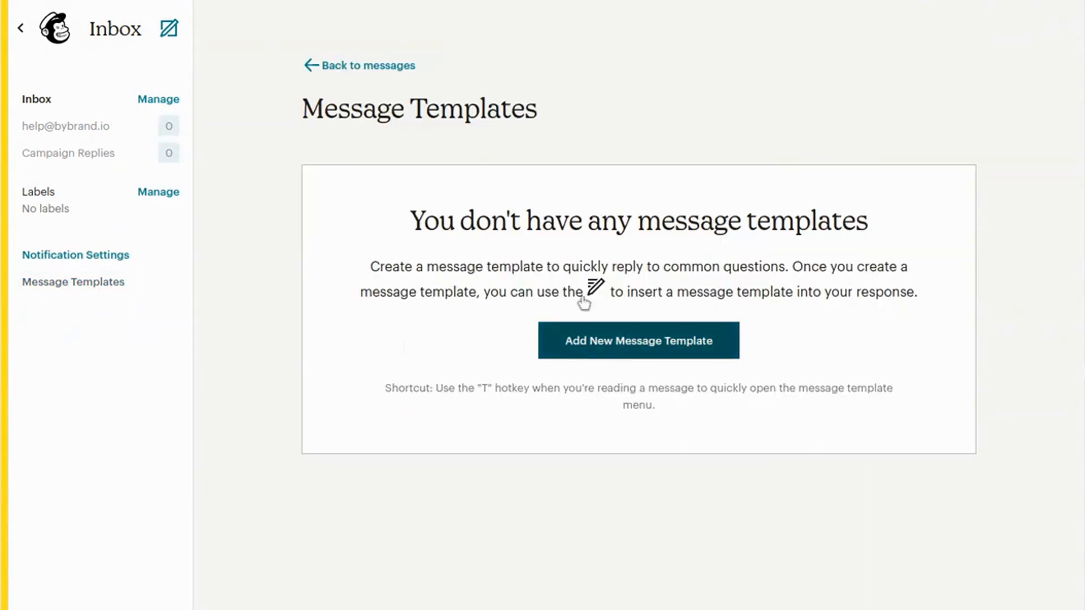
Begin a new message template with subject 'Wellcome [customer name]'.
{"action": "left_click", "coordinate": [637, 340]}
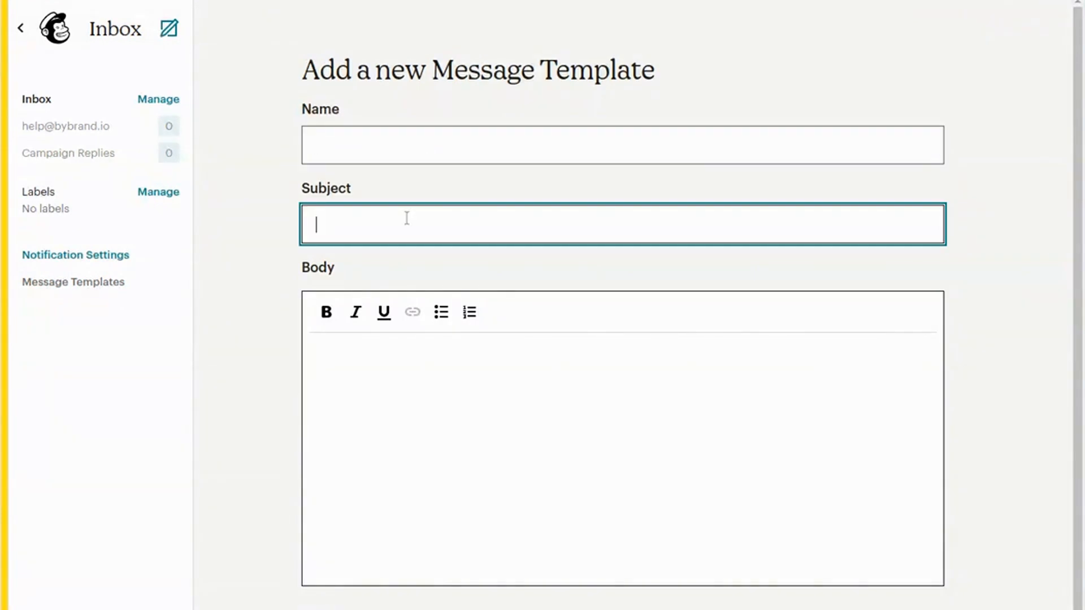
{"action": "type", "text": "Wellcome"}
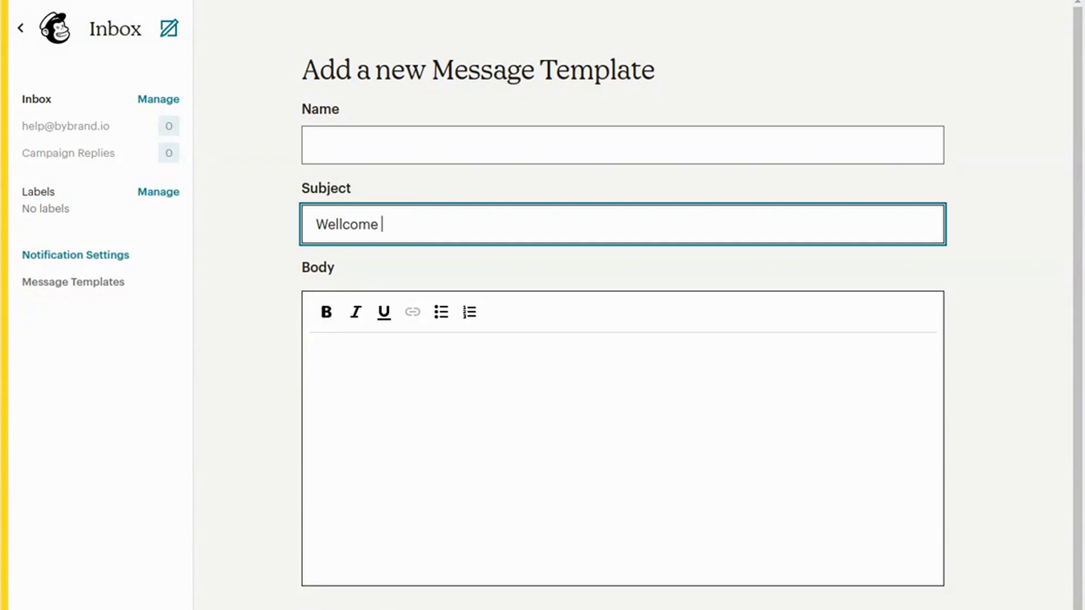
{"action": "type", "text": "[customer name"}
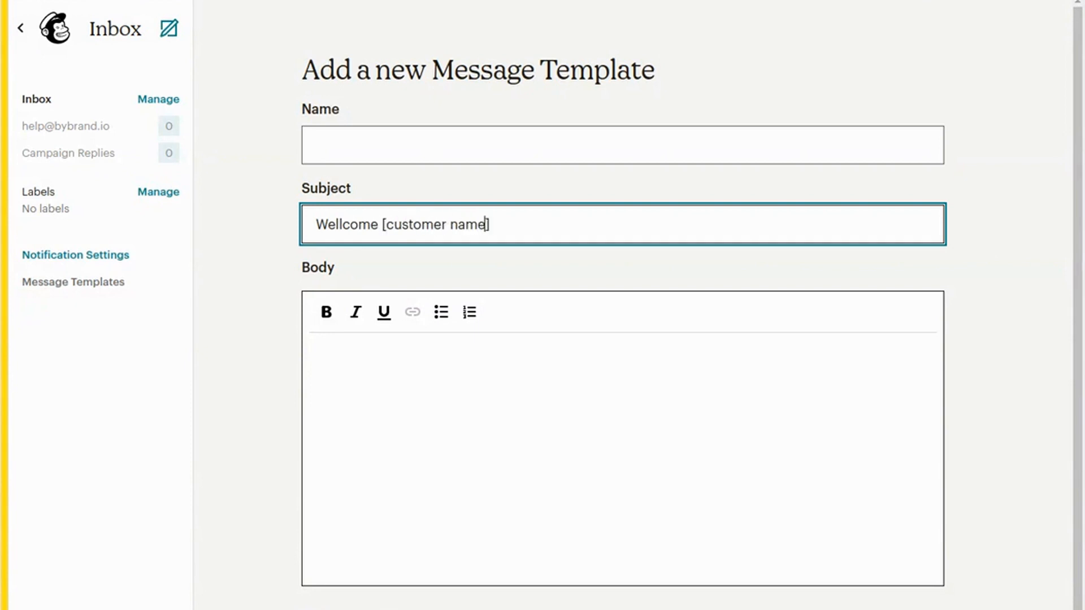
Write the body 'Hi, Nice to meet you! I'm Kevin and I'll be your Success Manager here at Millan Bank.'.
{"action": "left_click", "coordinate": [403, 359]}
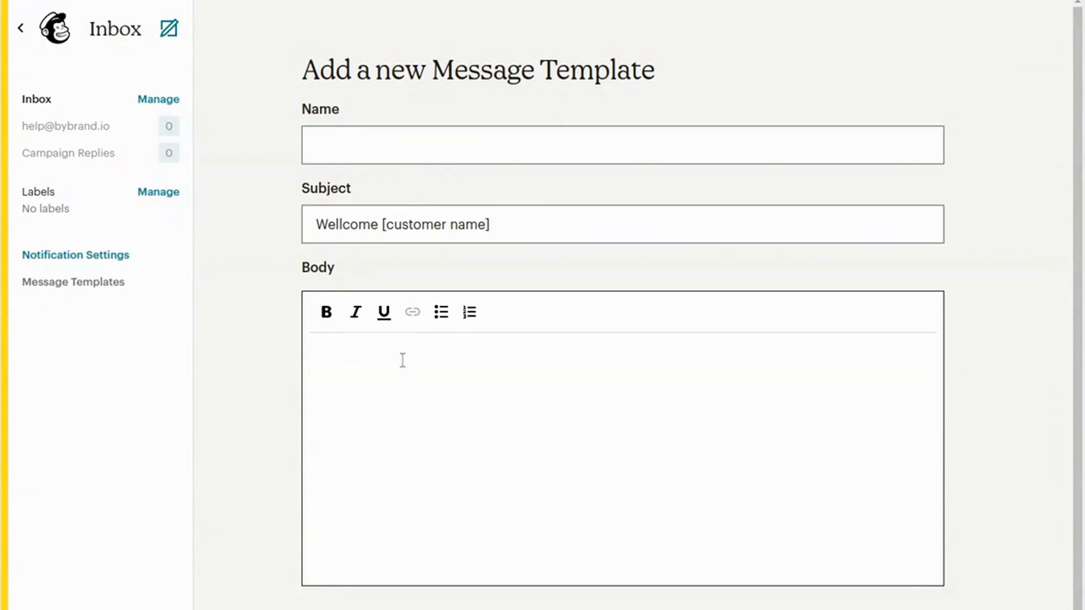
{"action": "type", "text": "Hi,"}
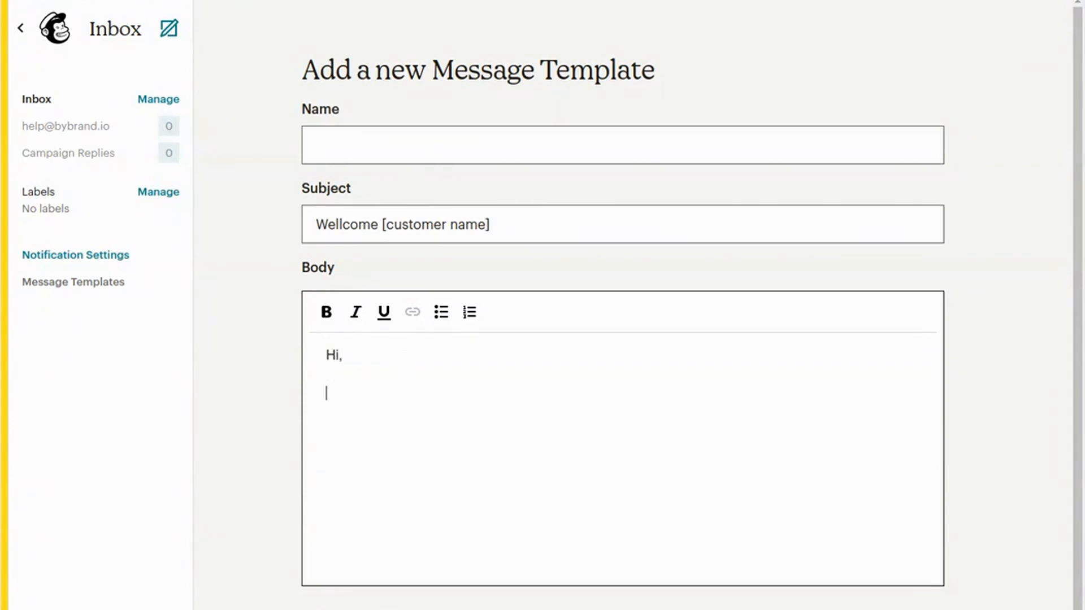
{"action": "type", "text": "Nice to meet you! I'm Kevin and I'll be your Success Manager here at Millan Bank."}
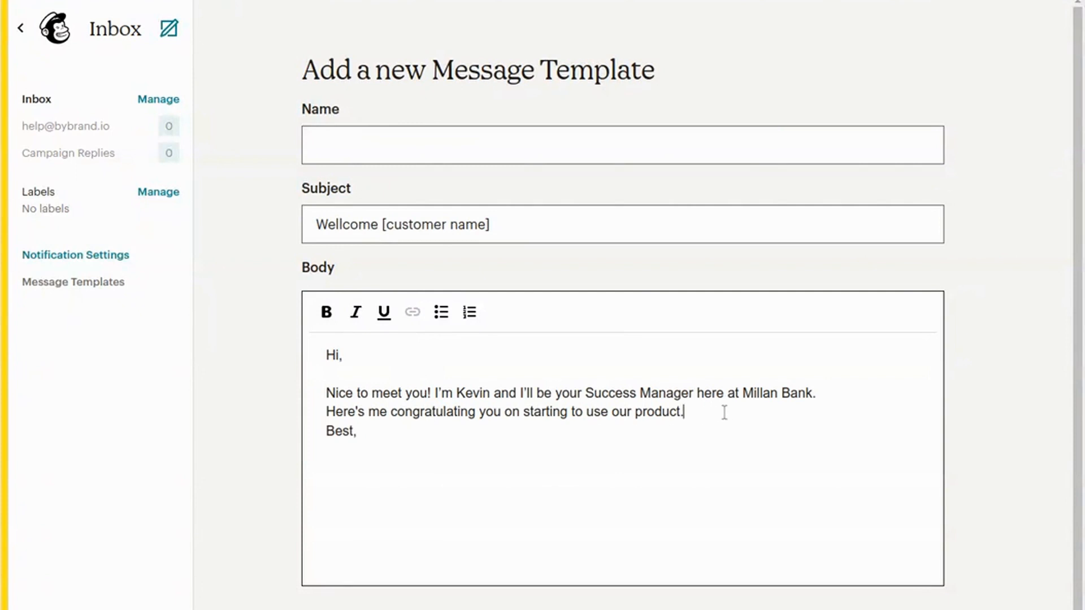
{"action": "key", "text": "enter"}
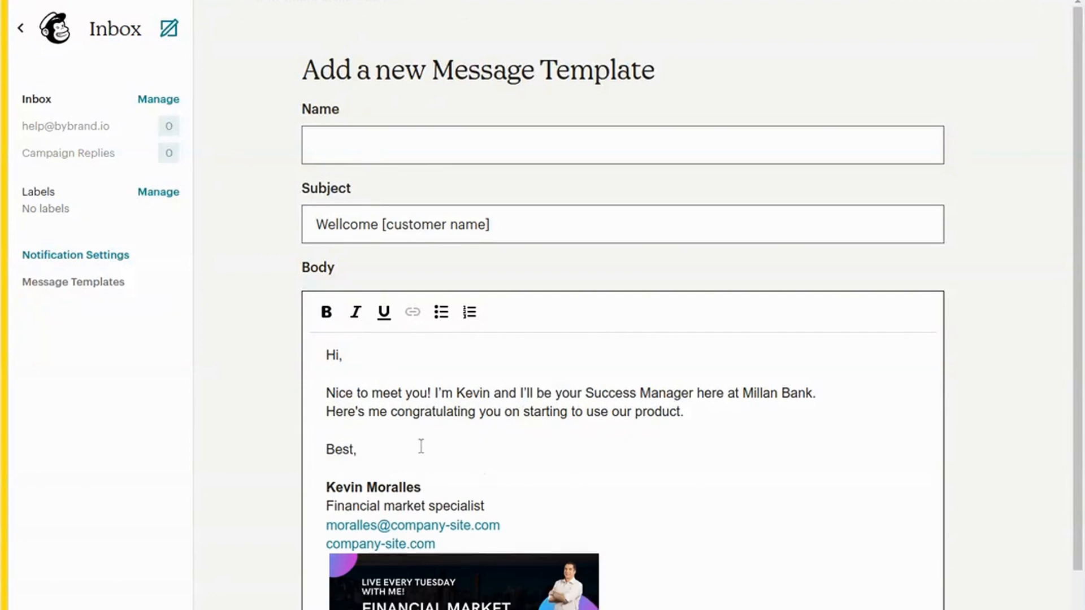
{"action": "mouse_move", "coordinate": [477, 448]}
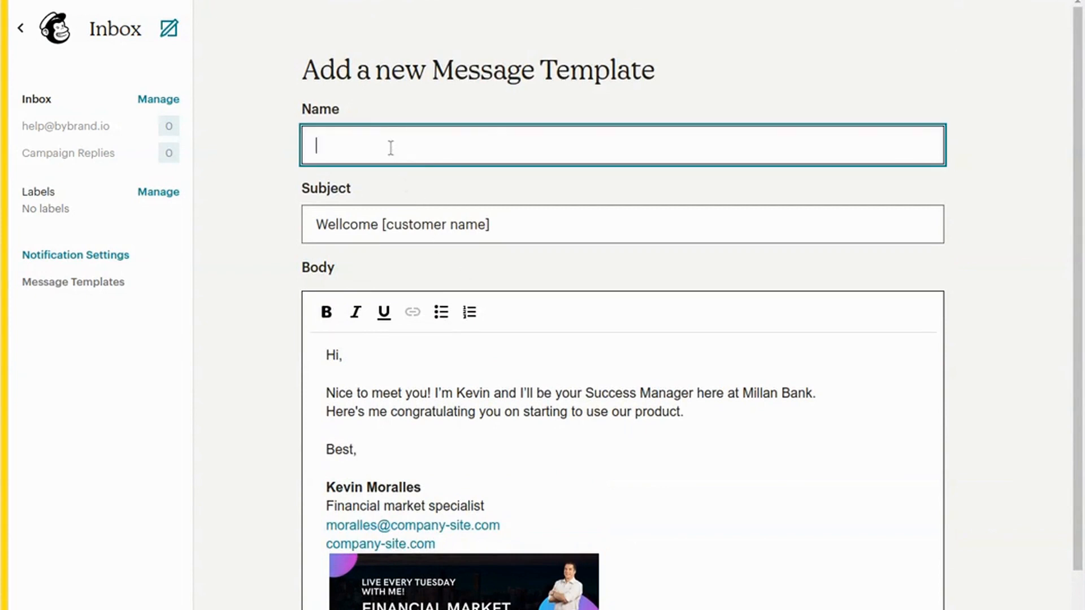
{"action": "mouse_move", "coordinate": [504, 128]}
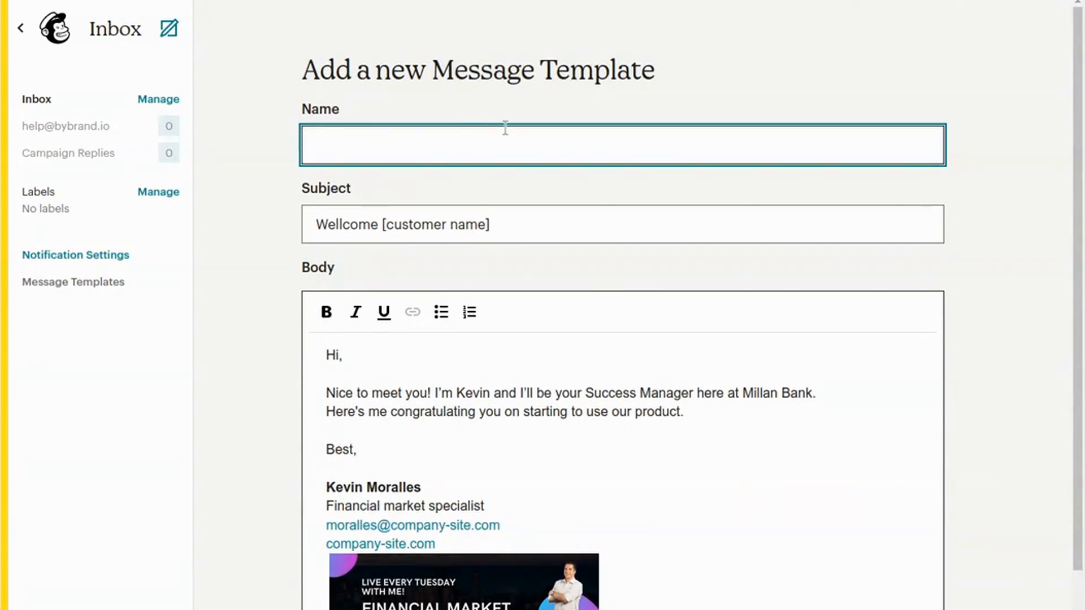
Name the template 'Wellcome template CS' and save it to the templates list.
{"action": "type", "text": "Wellco"}
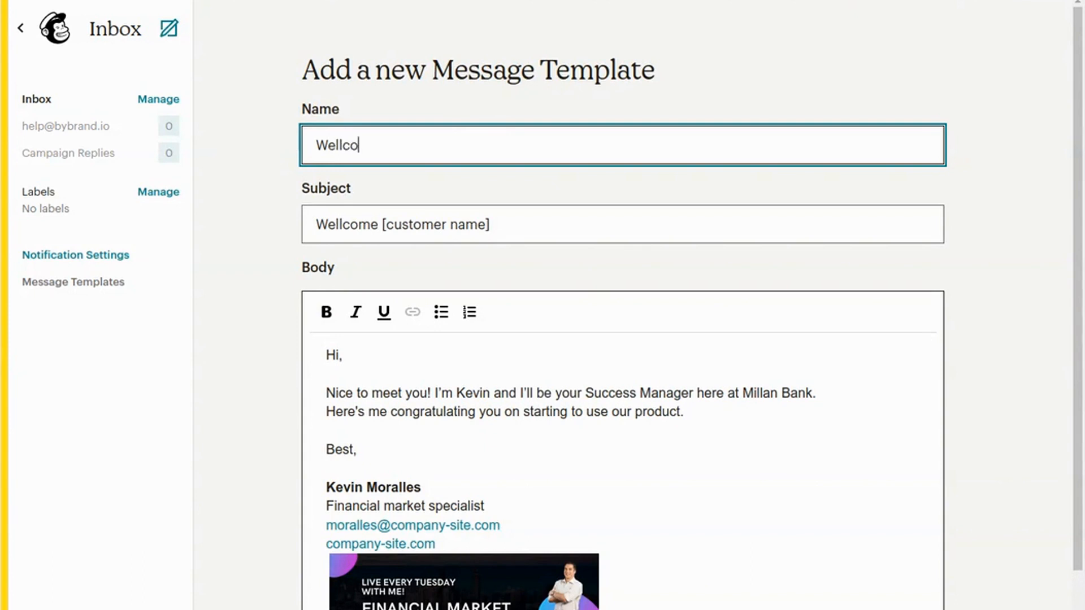
{"action": "type", "text": "me"}
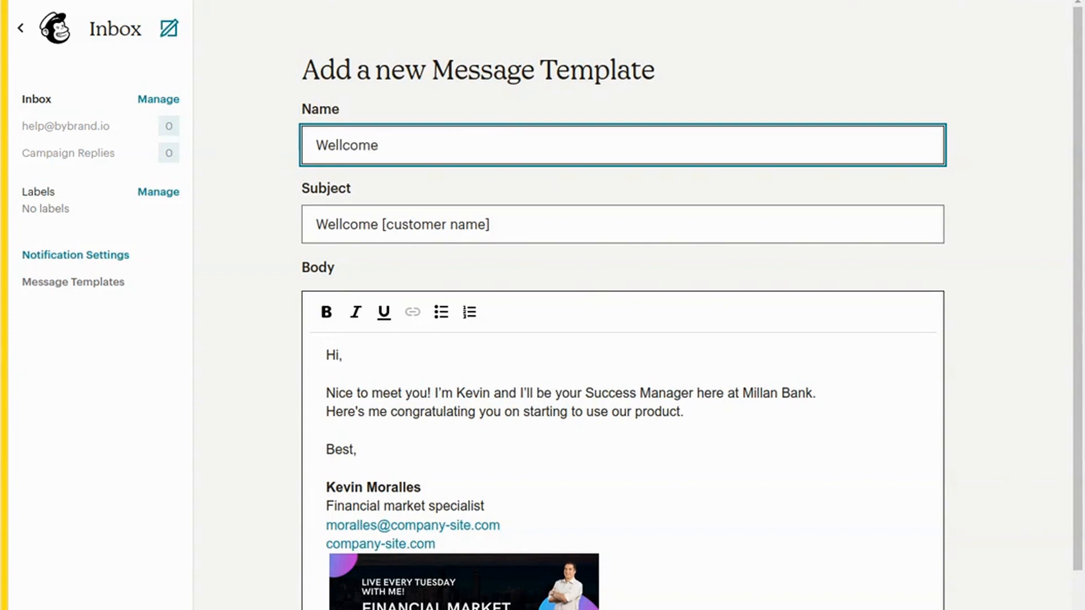
{"action": "type", "text": "template"}
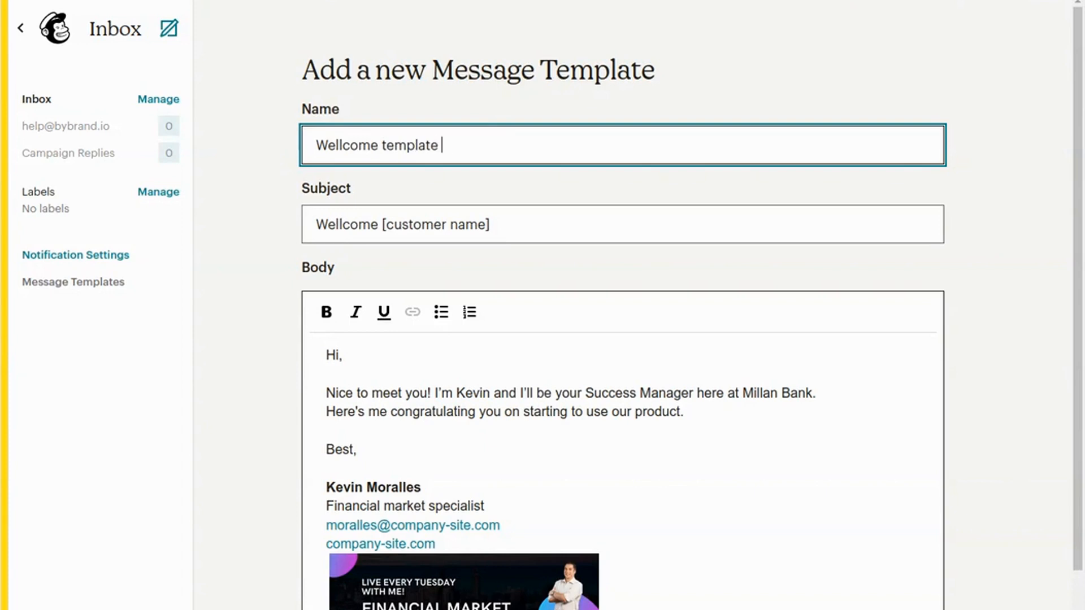
{"action": "type", "text": "CS"}
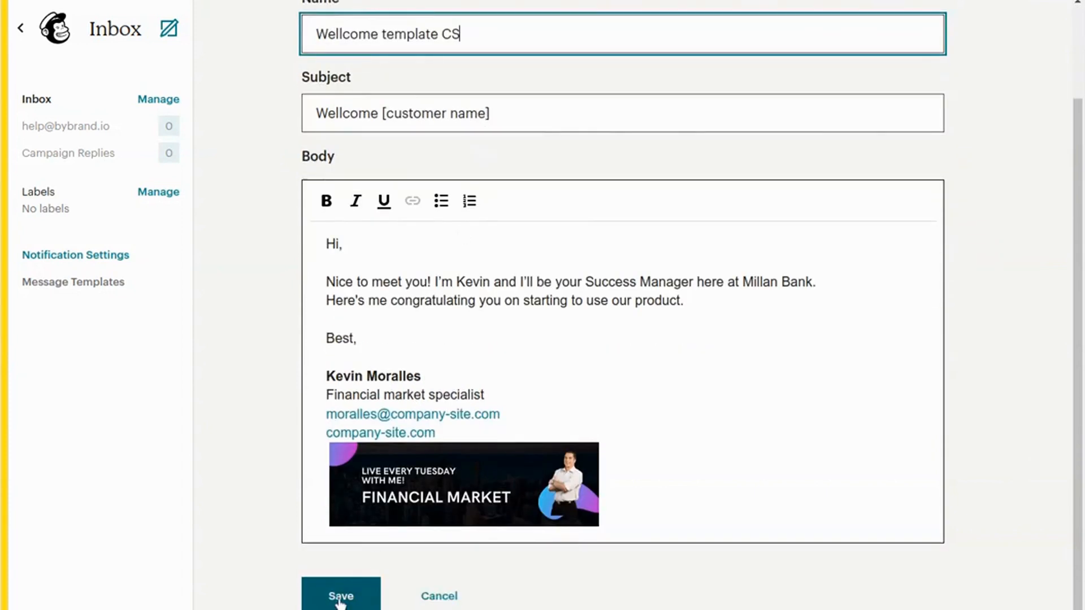
{"action": "left_click", "coordinate": [340, 596]}
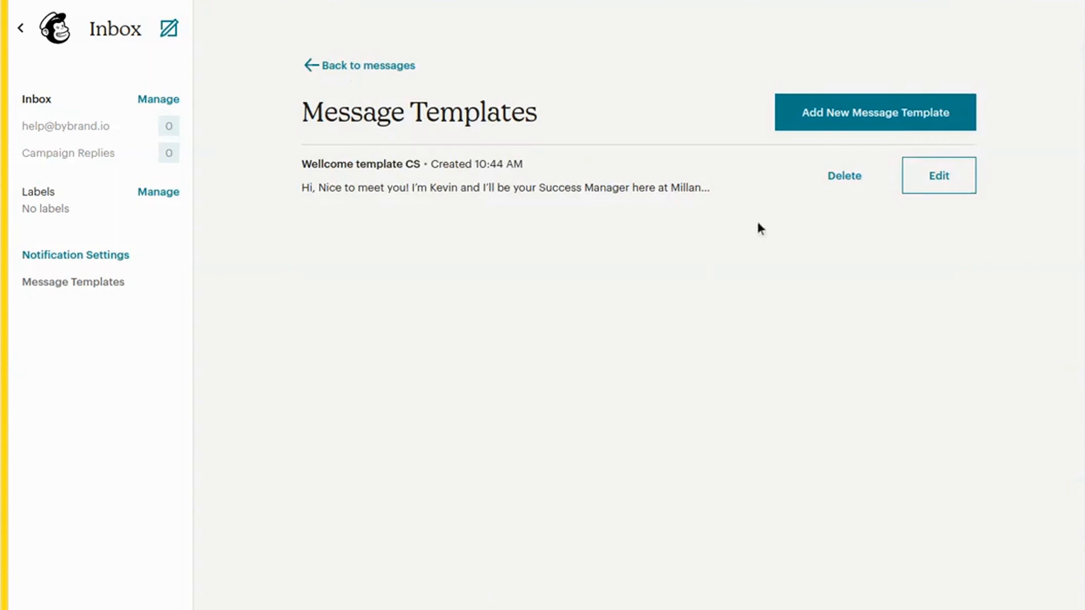
{"action": "mouse_move", "coordinate": [103, 103]}
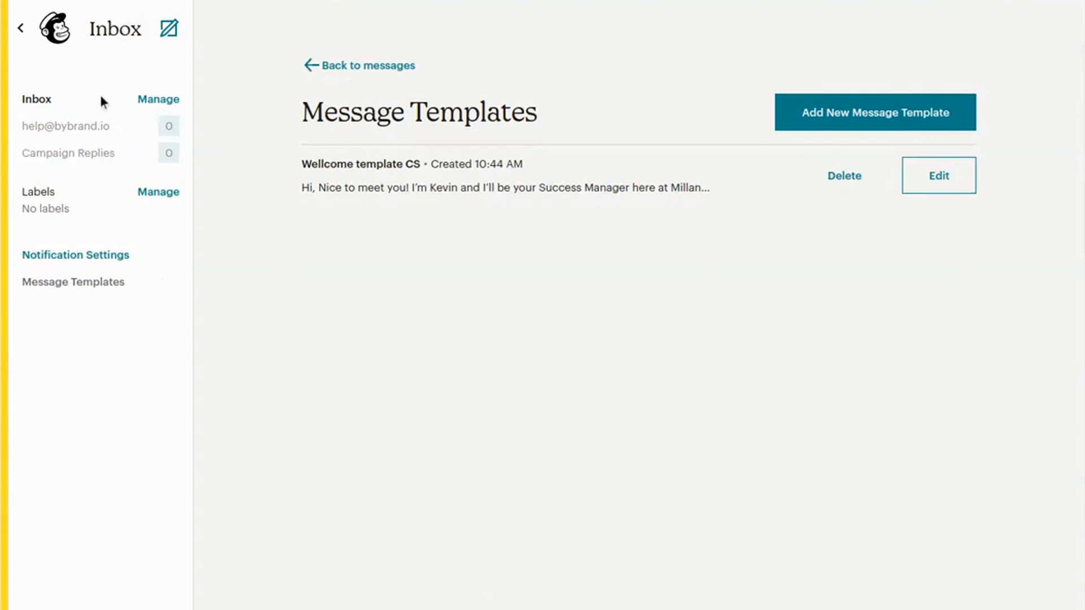
{"action": "left_click", "coordinate": [169, 28]}
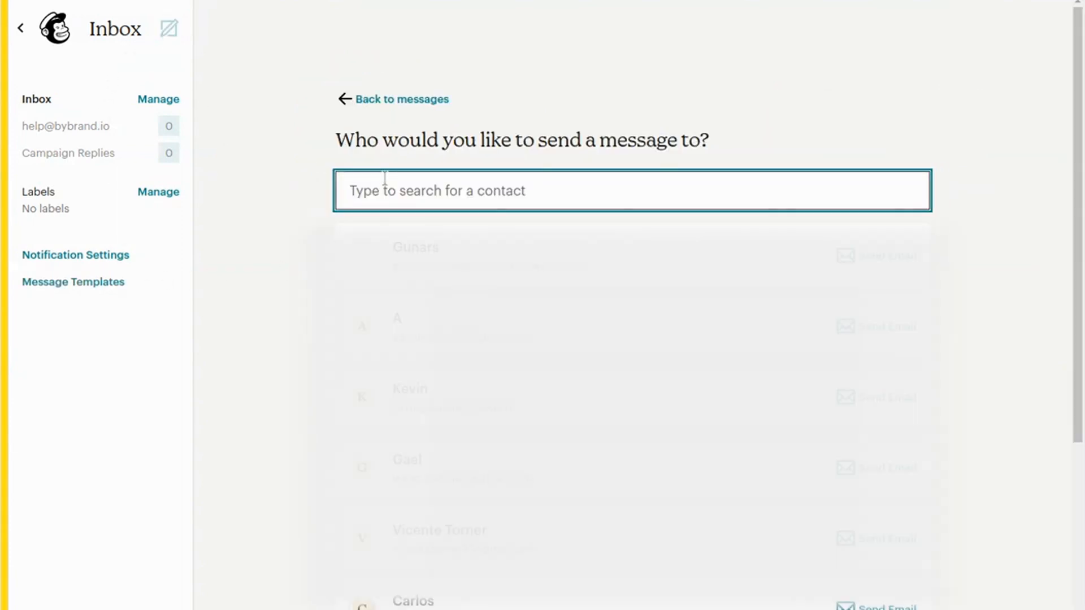
{"action": "type", "text": "demo"}
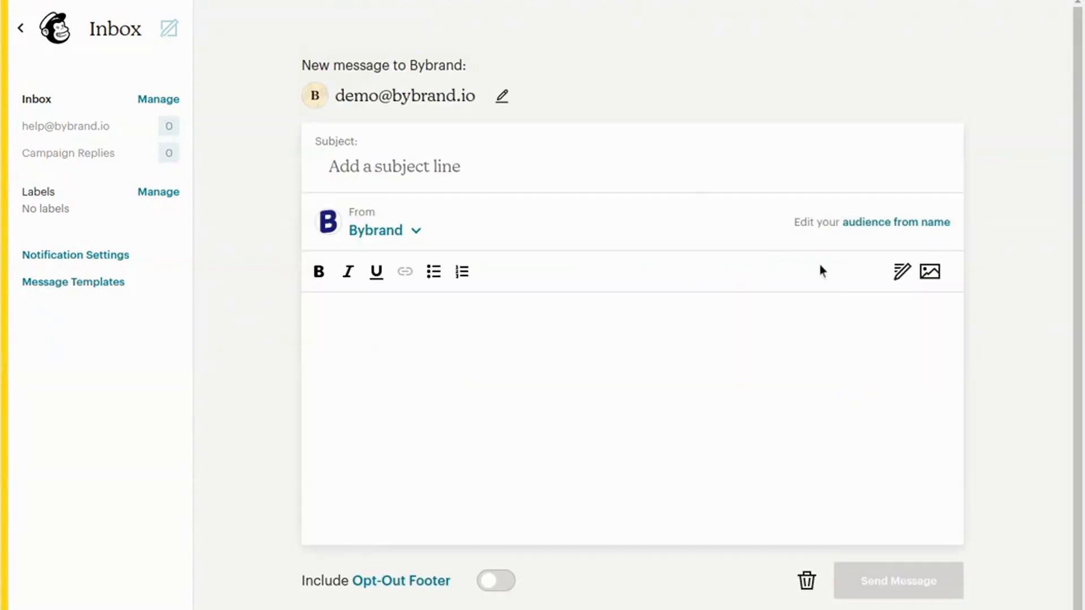
{"action": "left_click", "coordinate": [901, 271]}
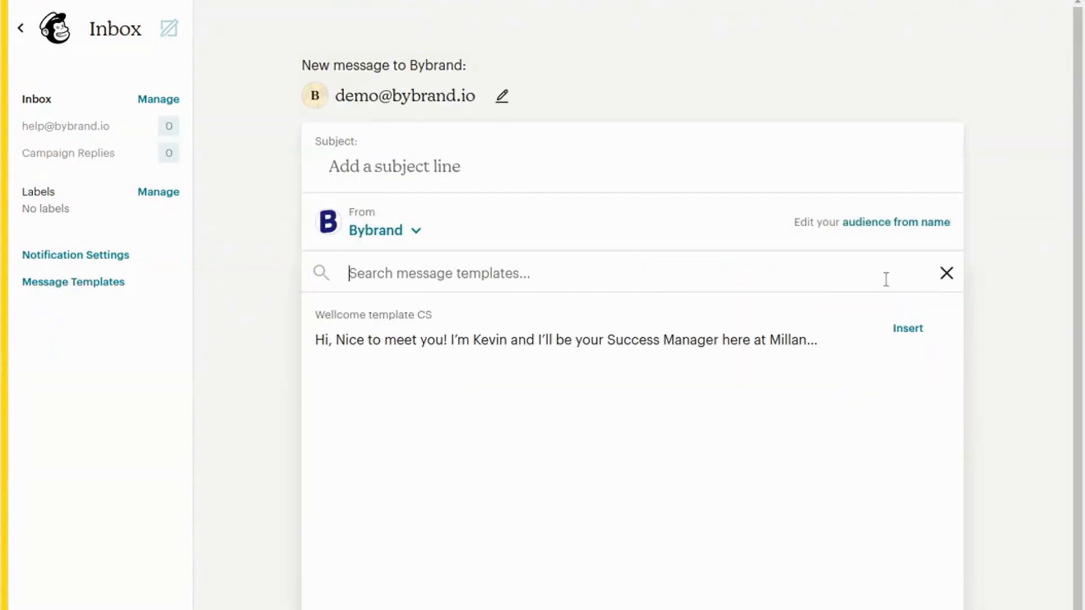
{"action": "left_click", "coordinate": [907, 328]}
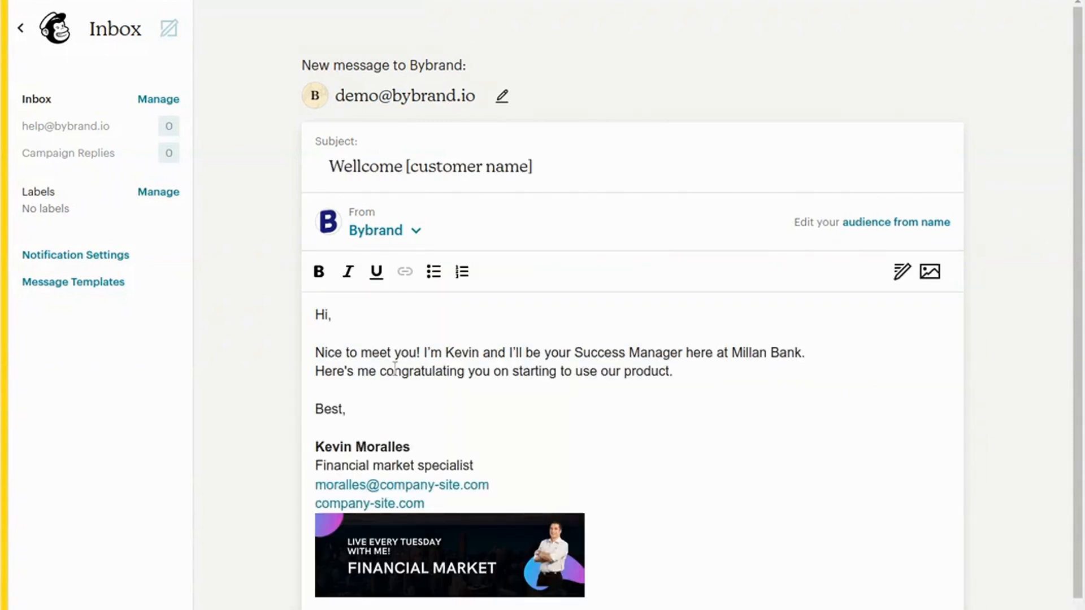
{"action": "scroll", "scroll_direction": "down", "scroll_amount": 3}
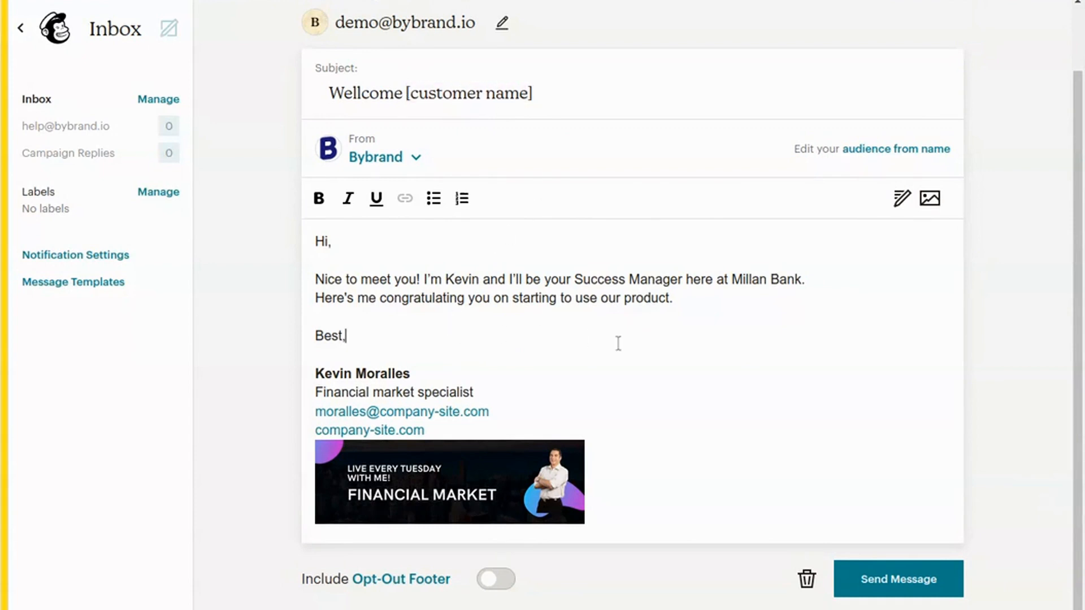
{"action": "scroll", "scroll_direction": "up", "scroll_amount": 3}
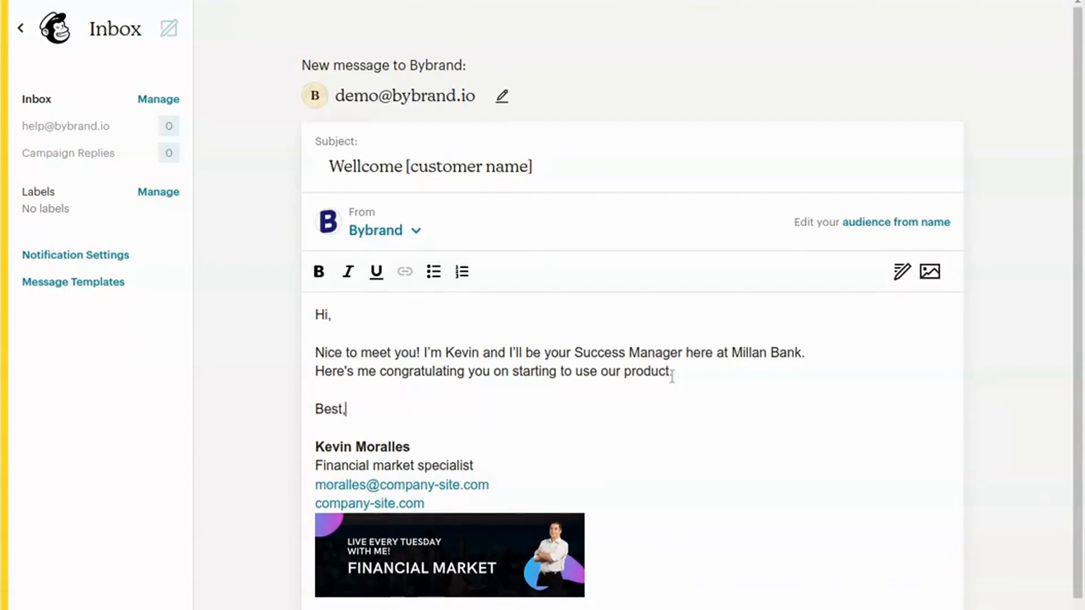